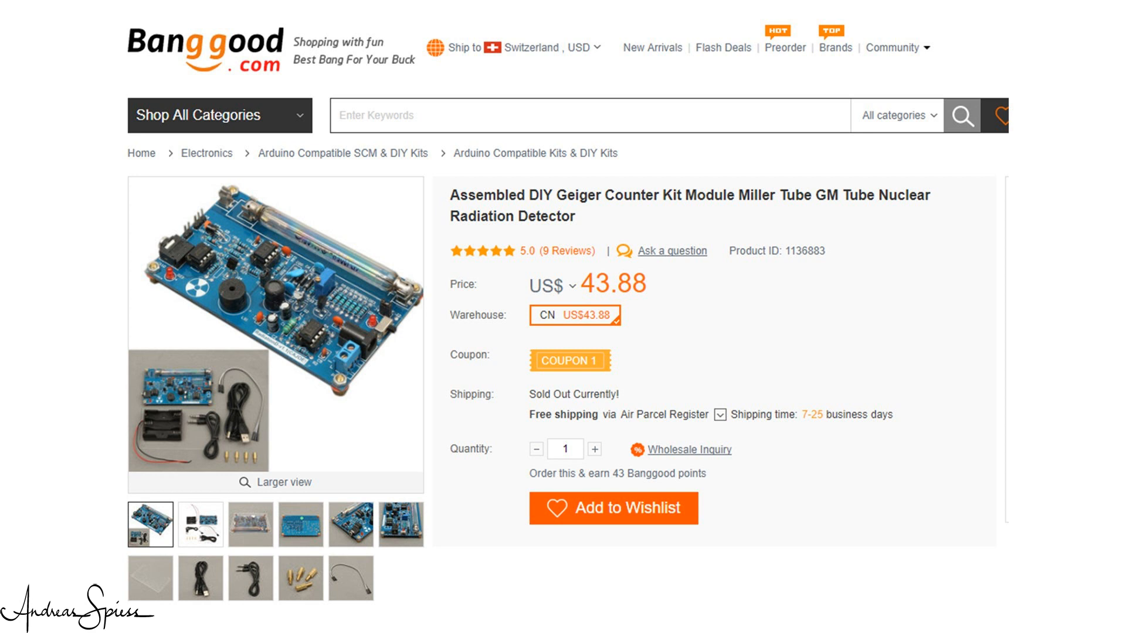
{"action": "scroll", "scroll_direction": "down", "scroll_amount": 3}
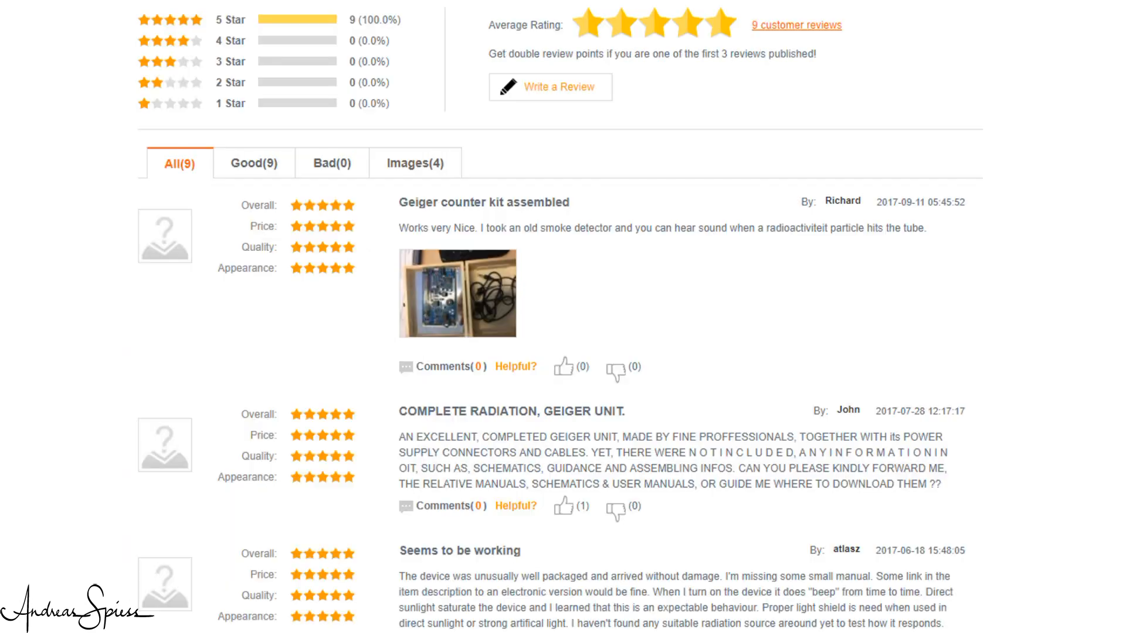